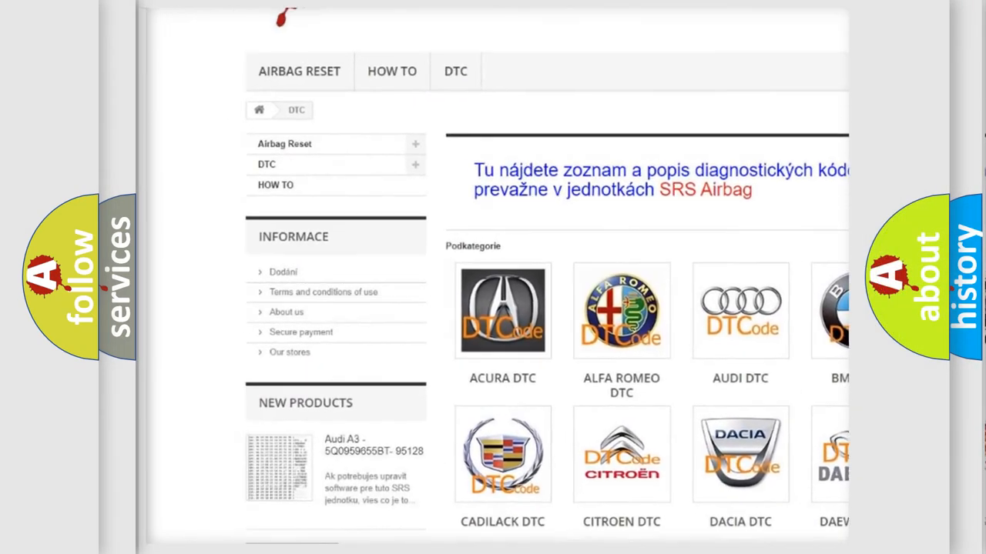
scroll("down", 3)
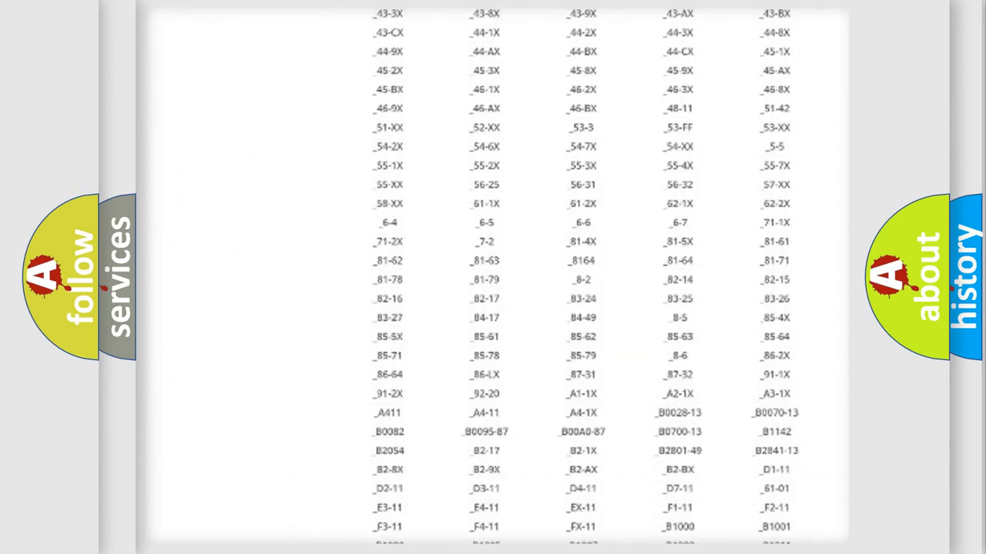
scroll("down", 3)
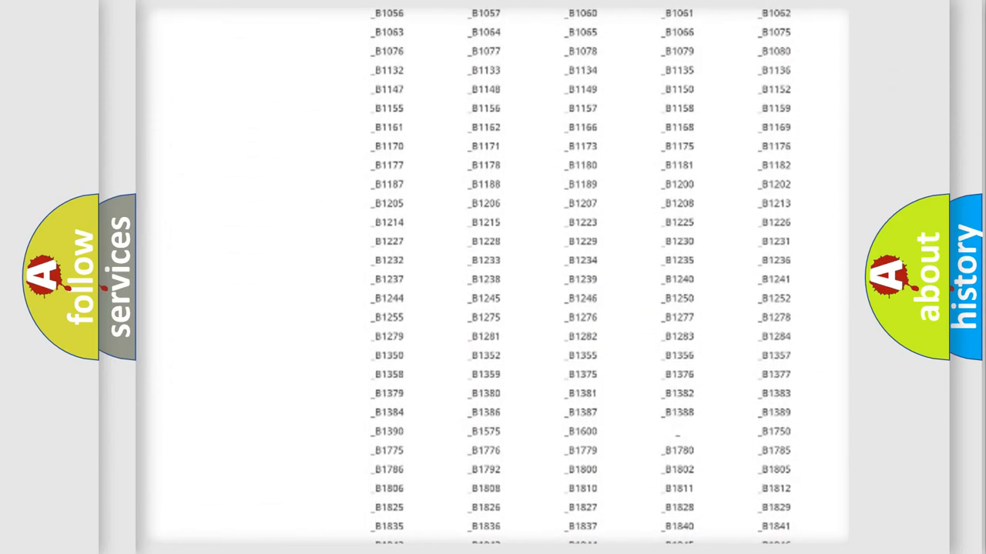
scroll("up", 3)
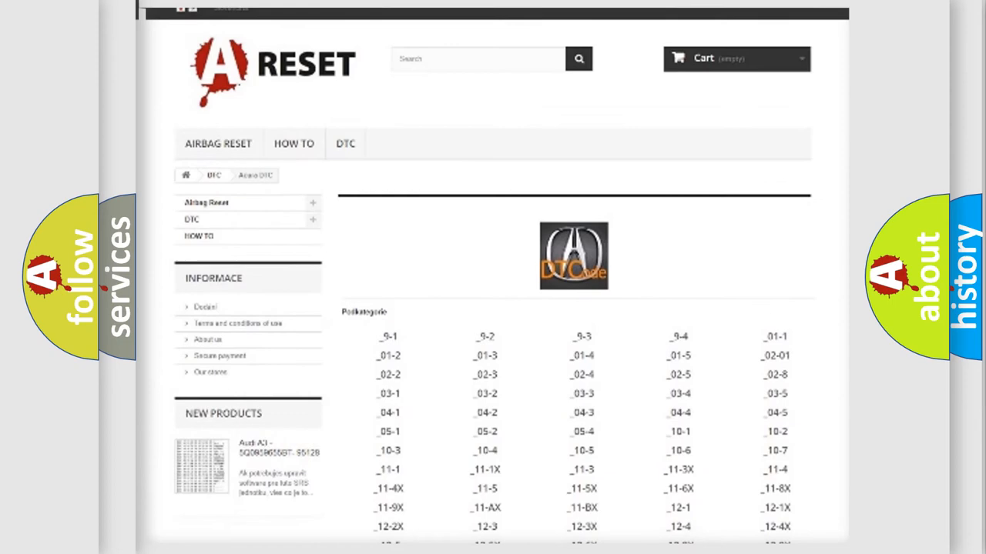